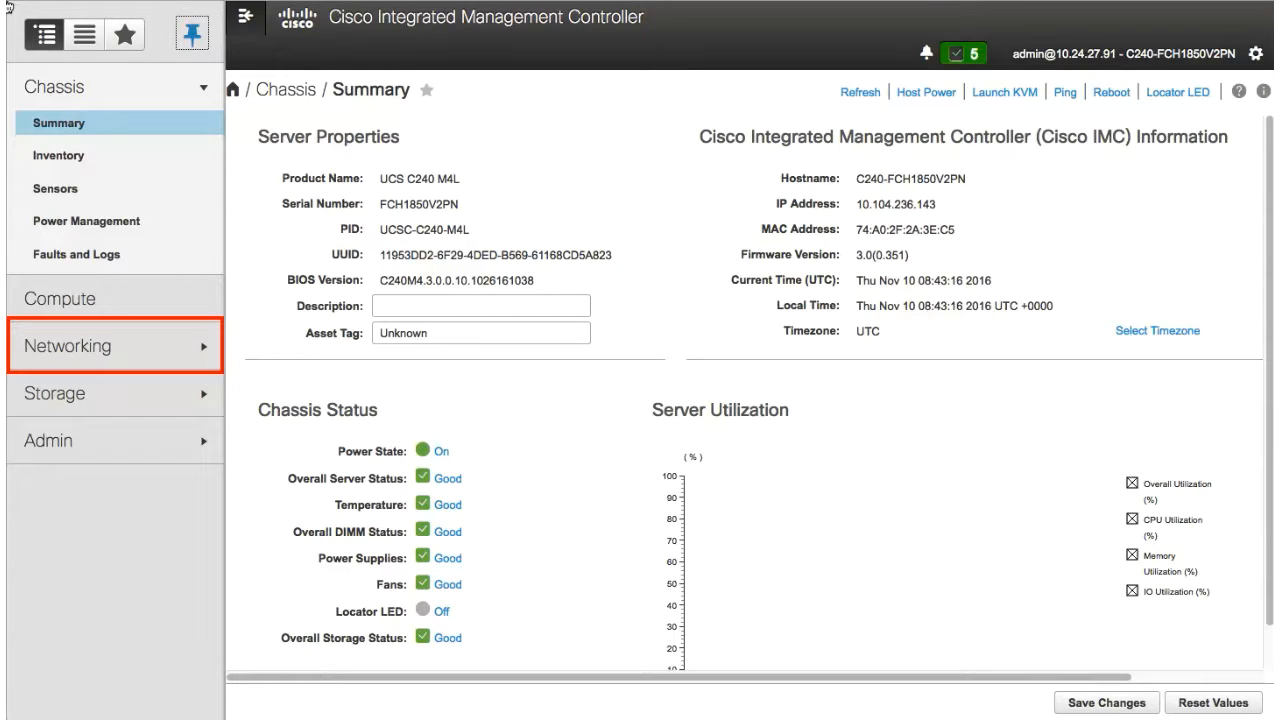
- Expand Networking and open the Adapter Card MLOM General page
left_click(65, 346)
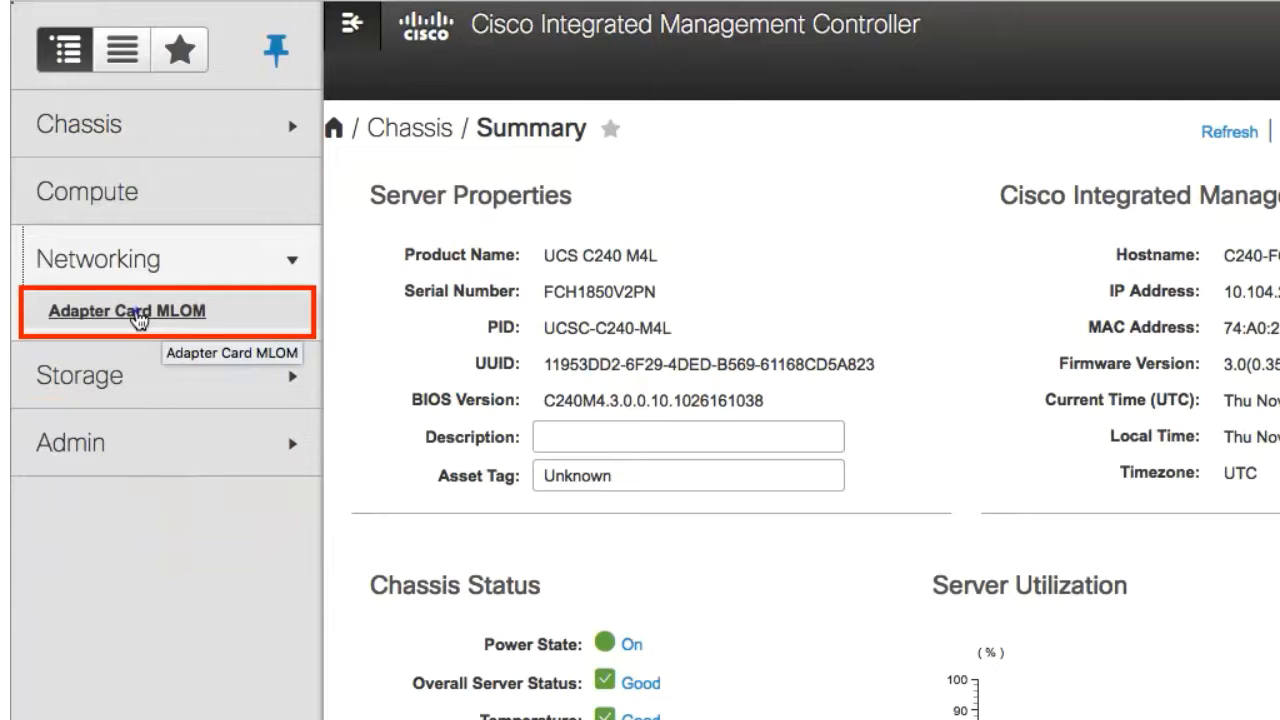
left_click(124, 311)
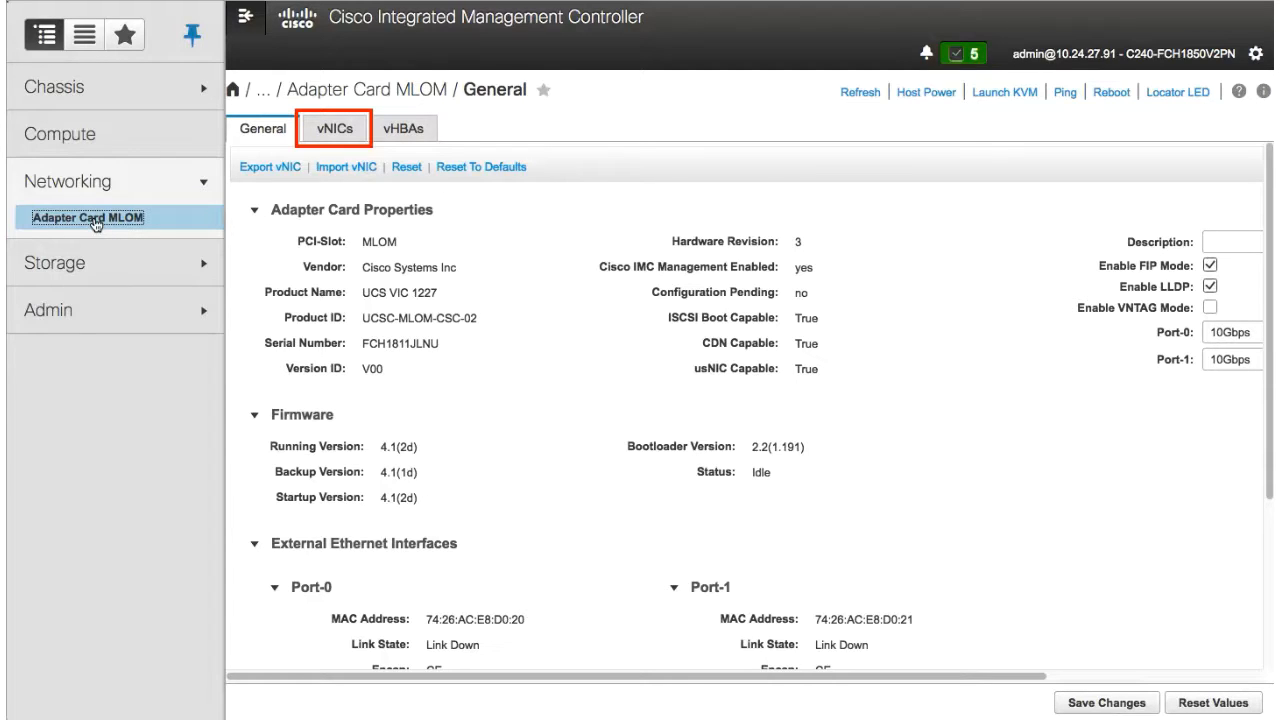
- Show the adapter's vNICs tab listing eth0 and eth1
left_click(335, 128)
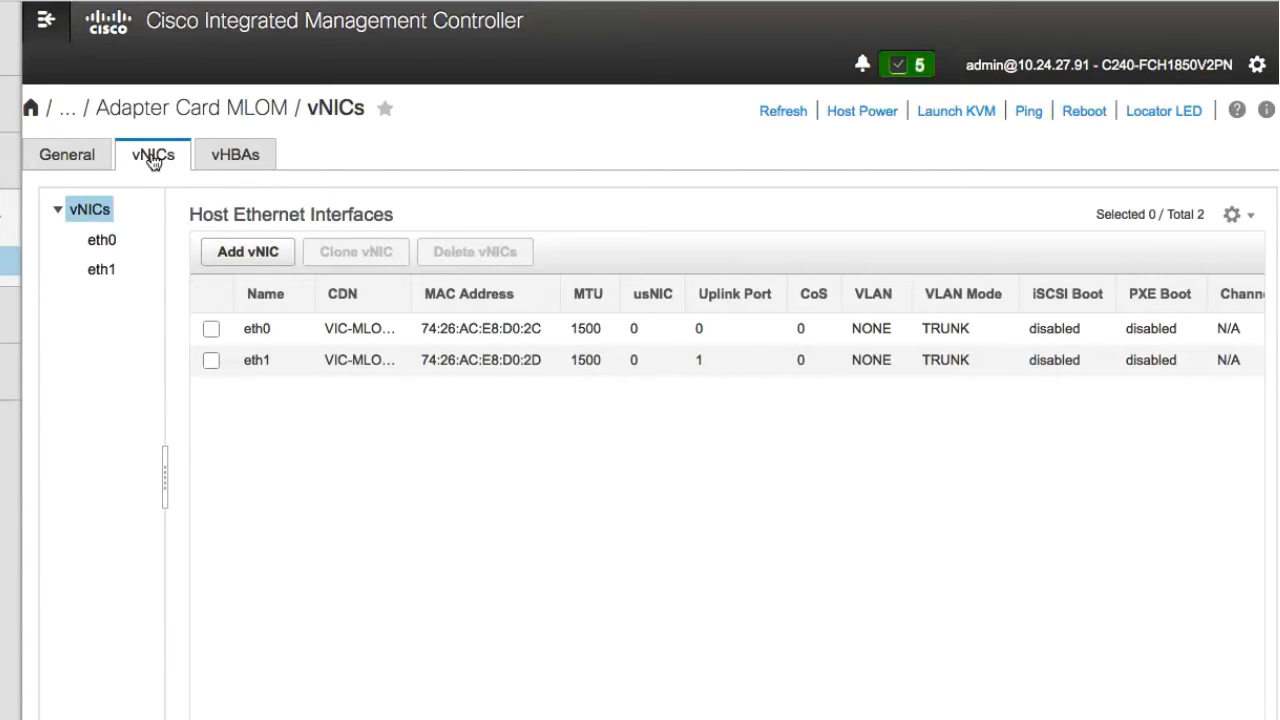
mouse_move(175, 163)
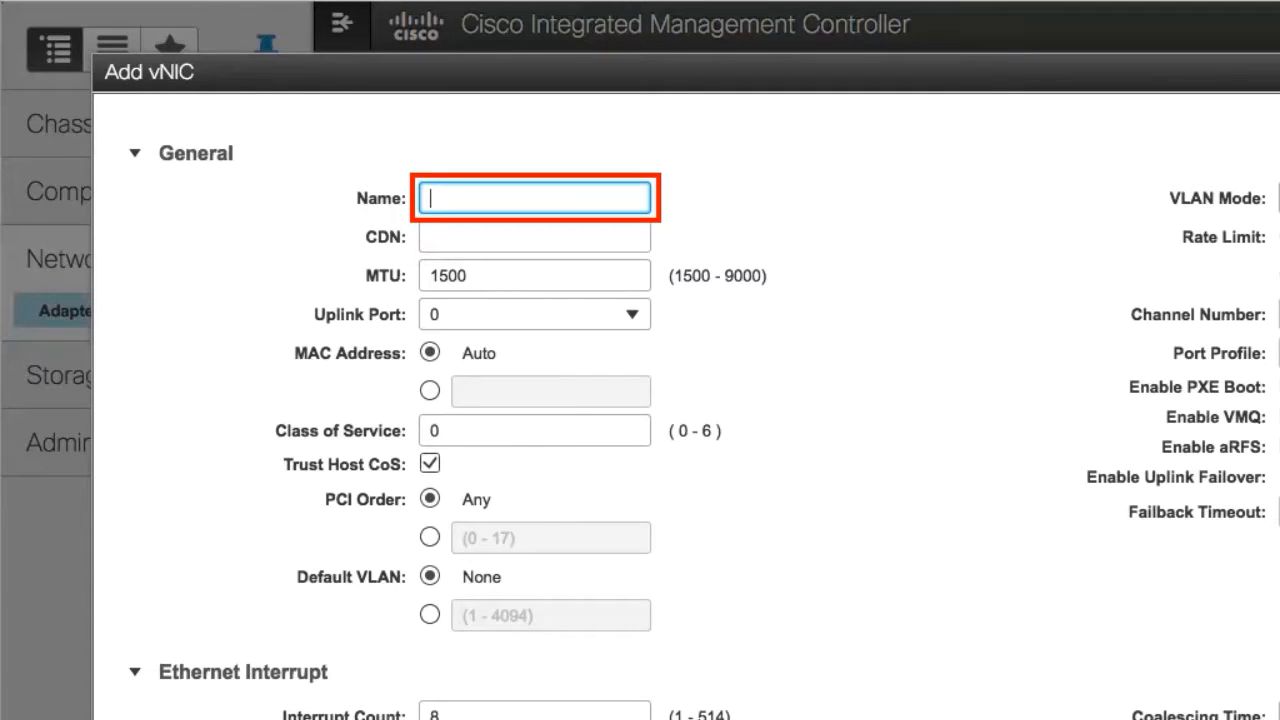
- Name the new vNIC 'test' with default settings and submit it
type("test")
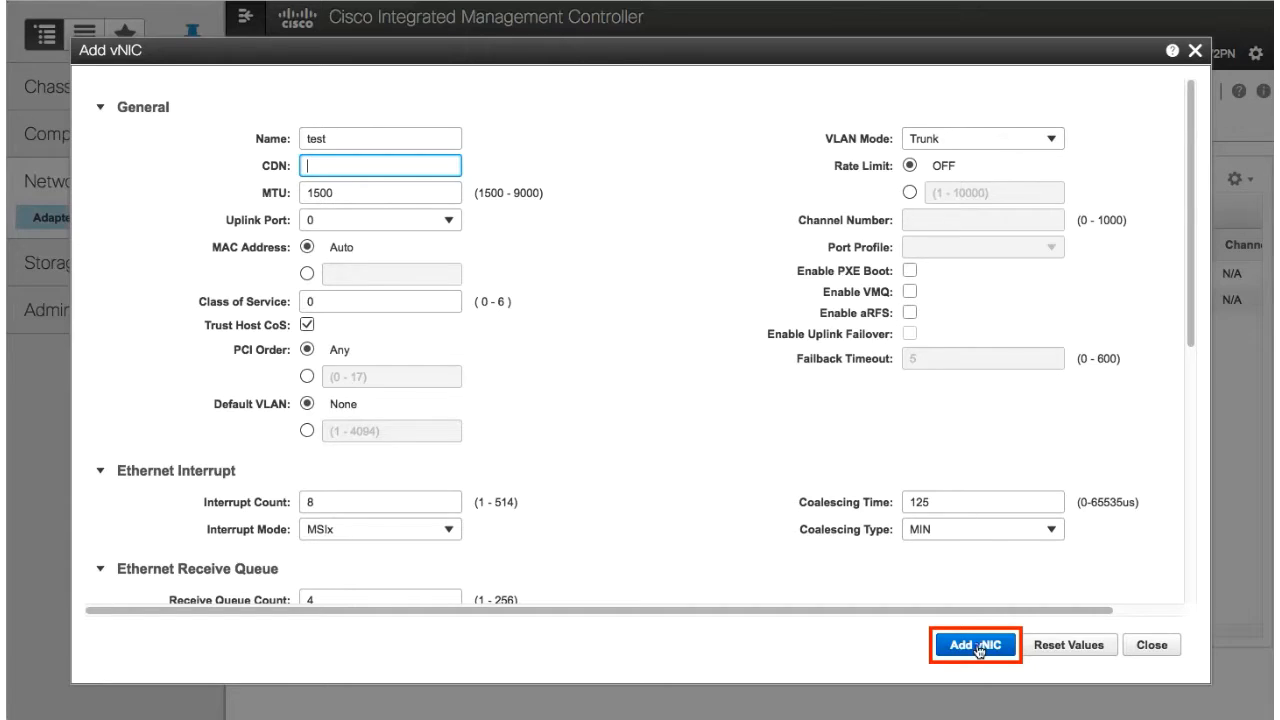
left_click(974, 645)
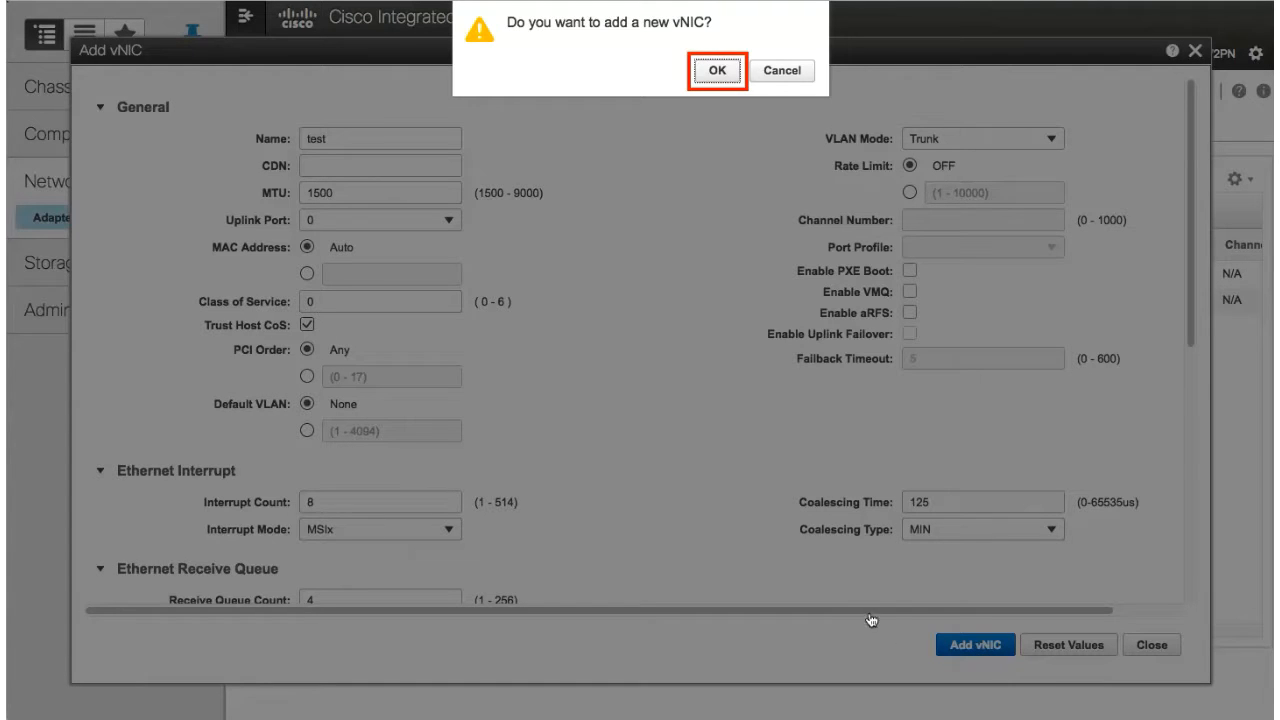
- Confirm adding the 'test' vNIC and let the list reload
left_click(717, 71)
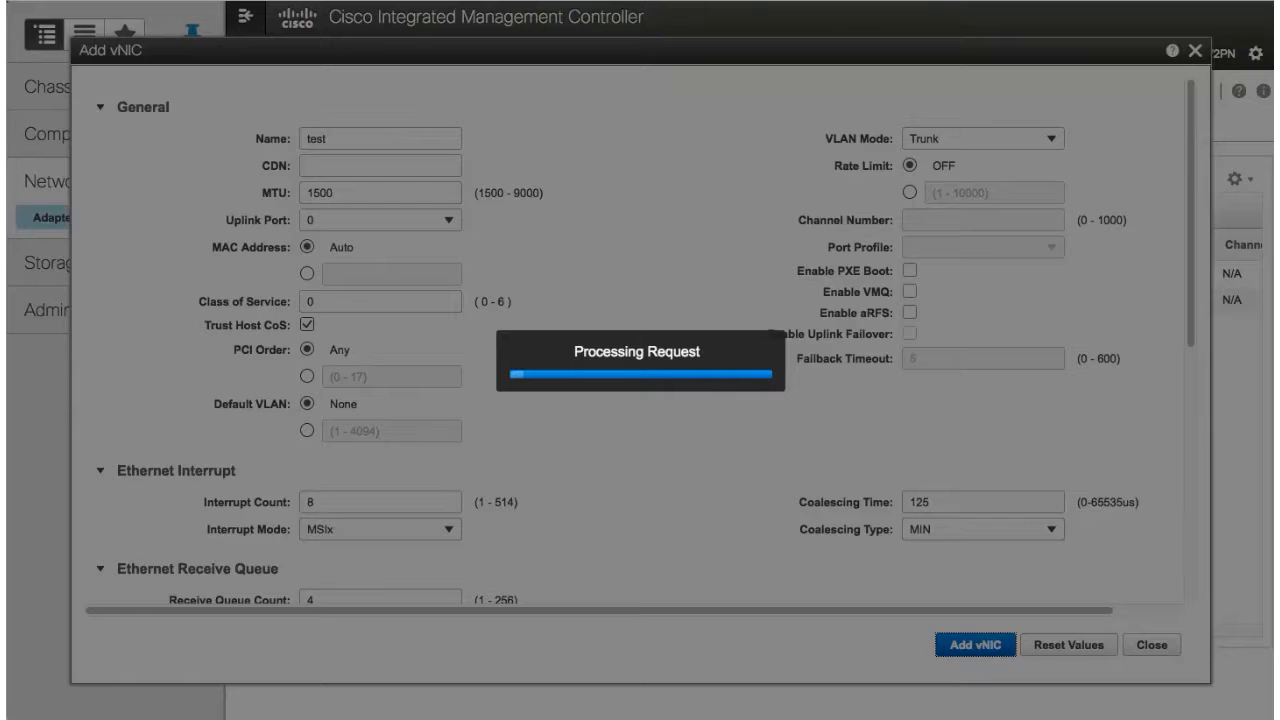
left_click(973, 644)
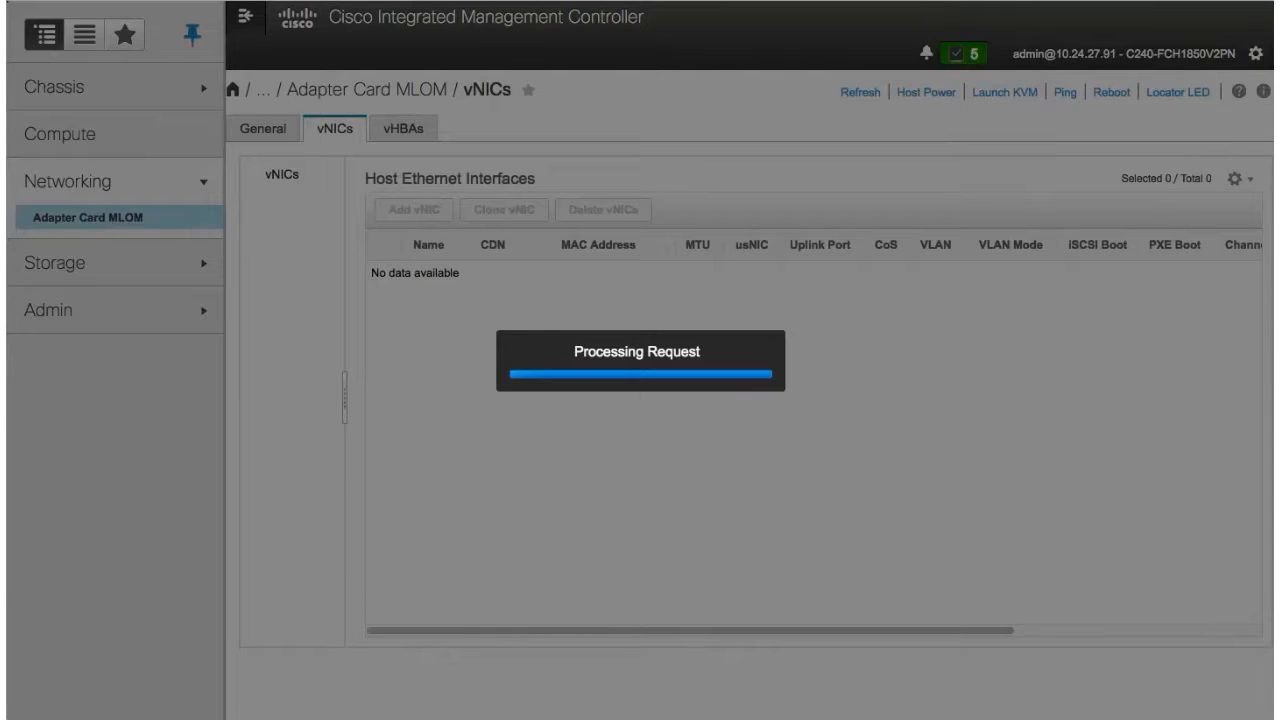